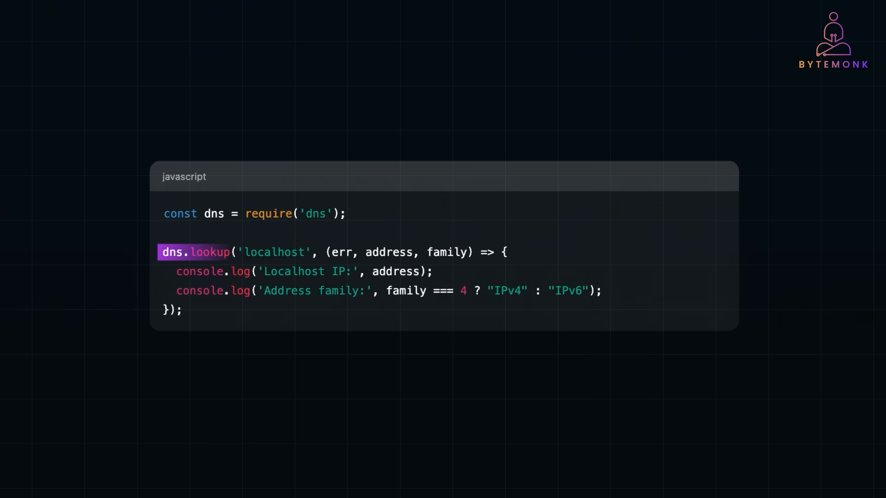
- Highlight the dns.lookup('localhost') token on the JavaScript slide to step the animation forward
{"action": "double_click", "coordinate": [275, 252]}
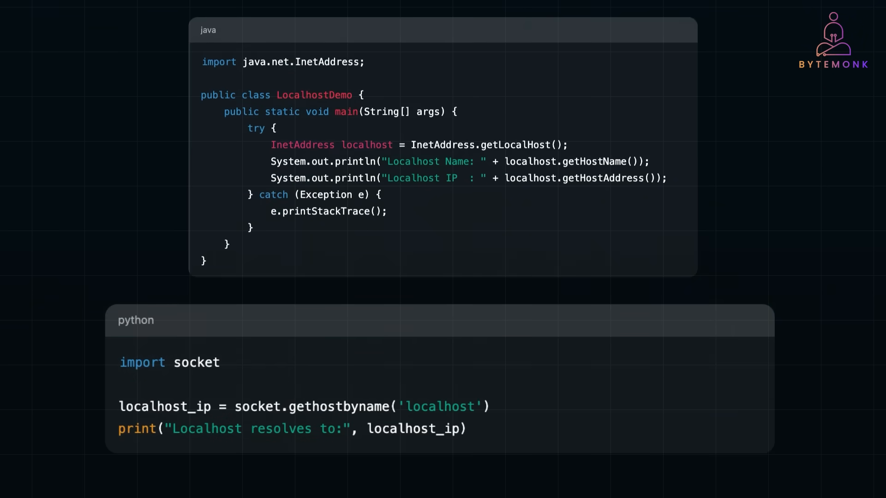
- Highlight InetAddress.getLocalHost in the Java example above the Python socket.gethostbyname snippet
{"action": "double_click", "coordinate": [422, 145]}
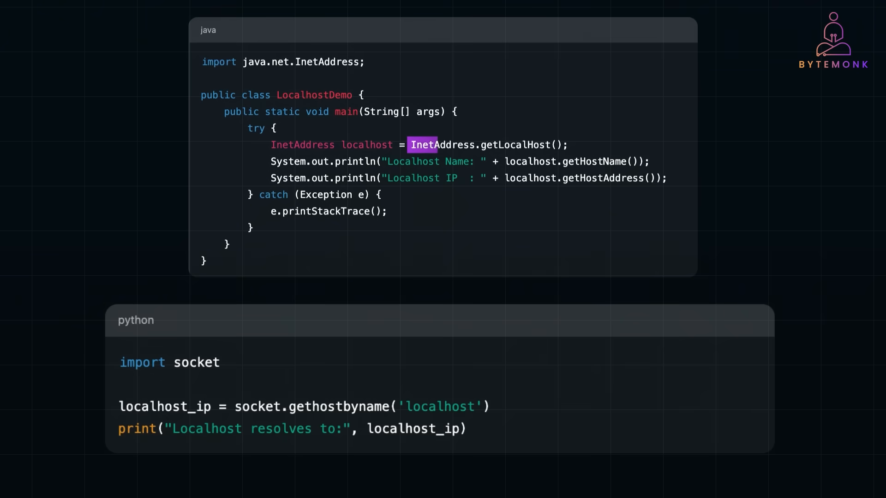